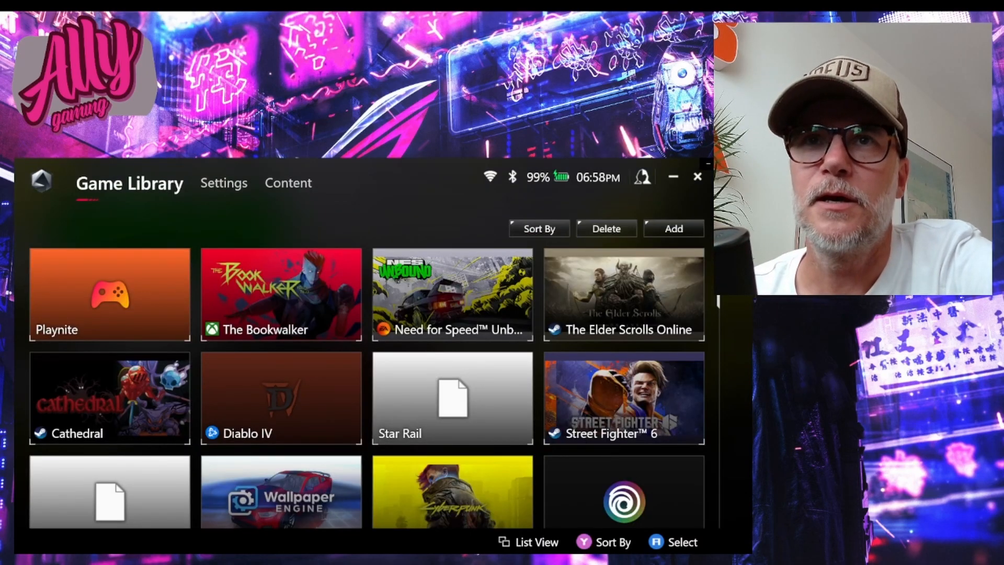
# Show the Operating Mode page with Turbo highlighted and live CPU/GPU usage gauges
pyautogui.click(202, 183)
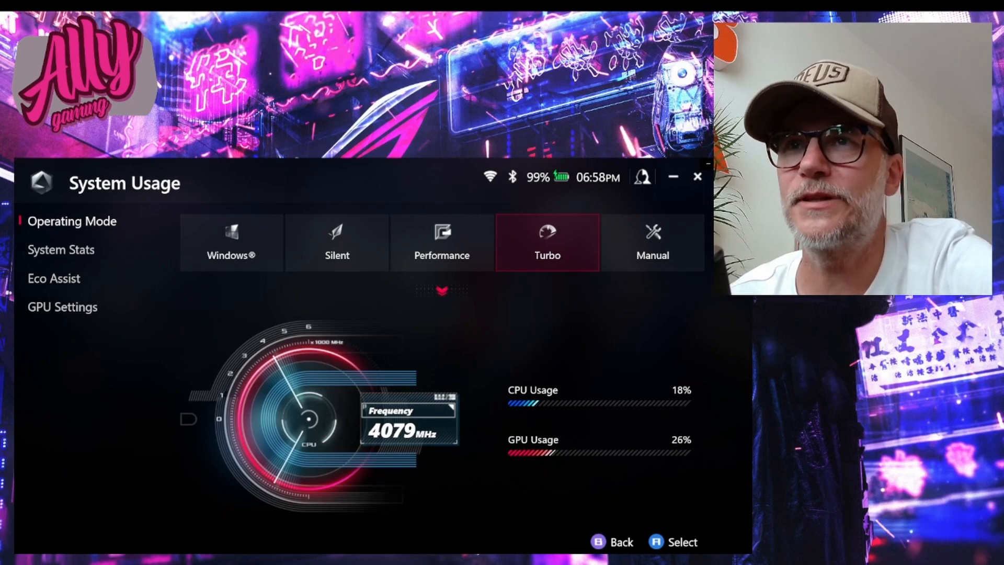
pyautogui.moveTo(528, 283)
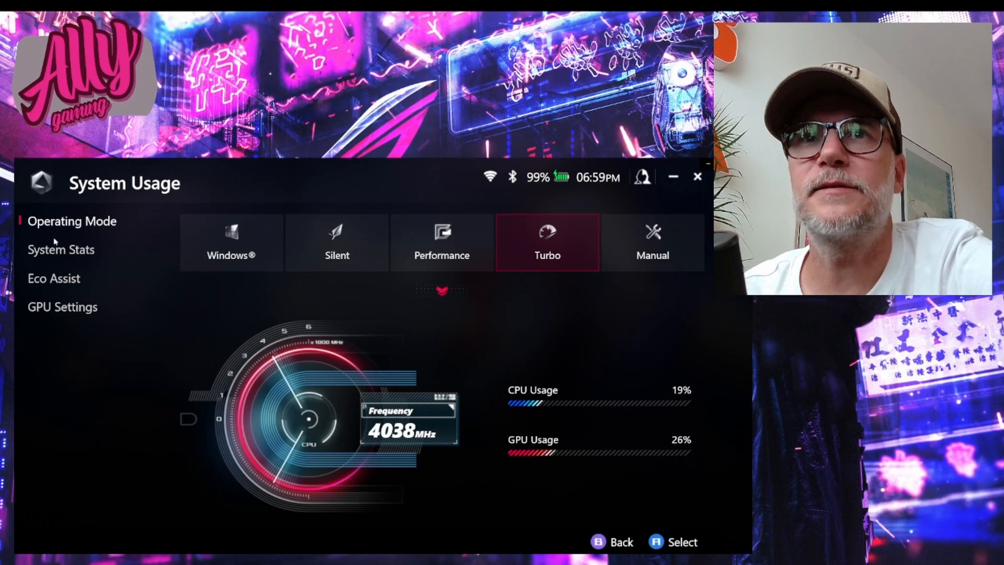
pyautogui.click(61, 250)
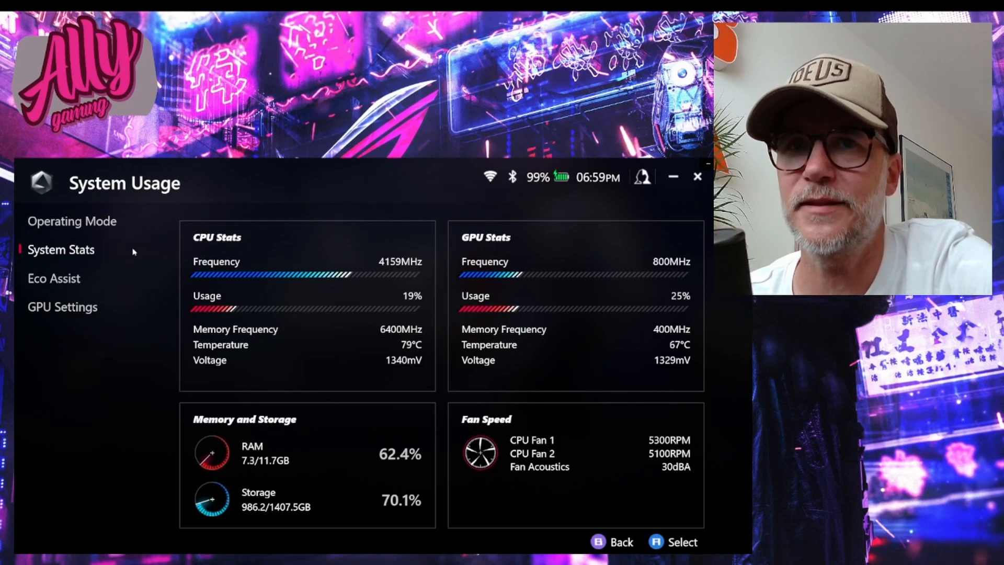
pyautogui.click(72, 221)
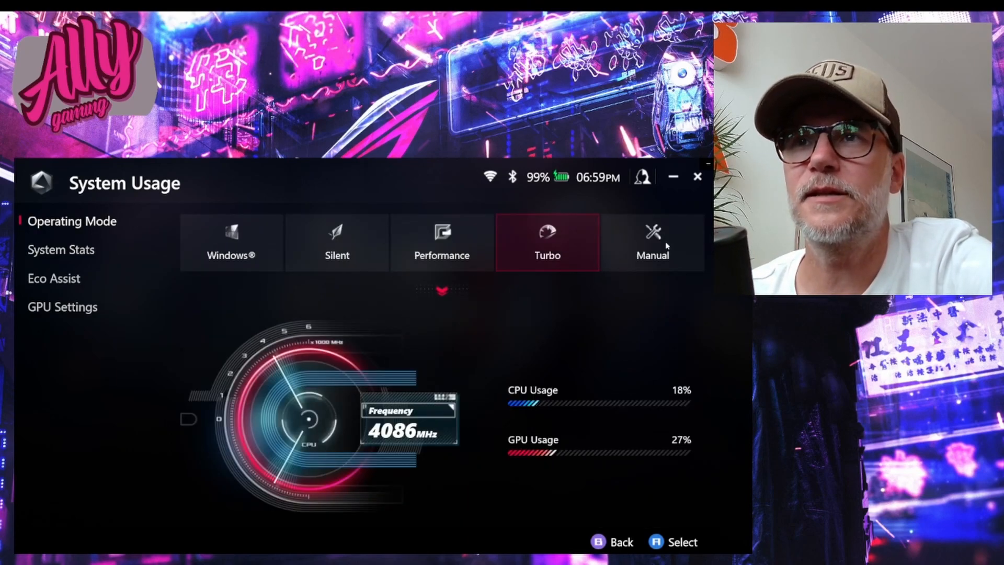
# Activate Manual mode and raise Manual Mode 1's FPPT limit to 30W
pyautogui.click(653, 241)
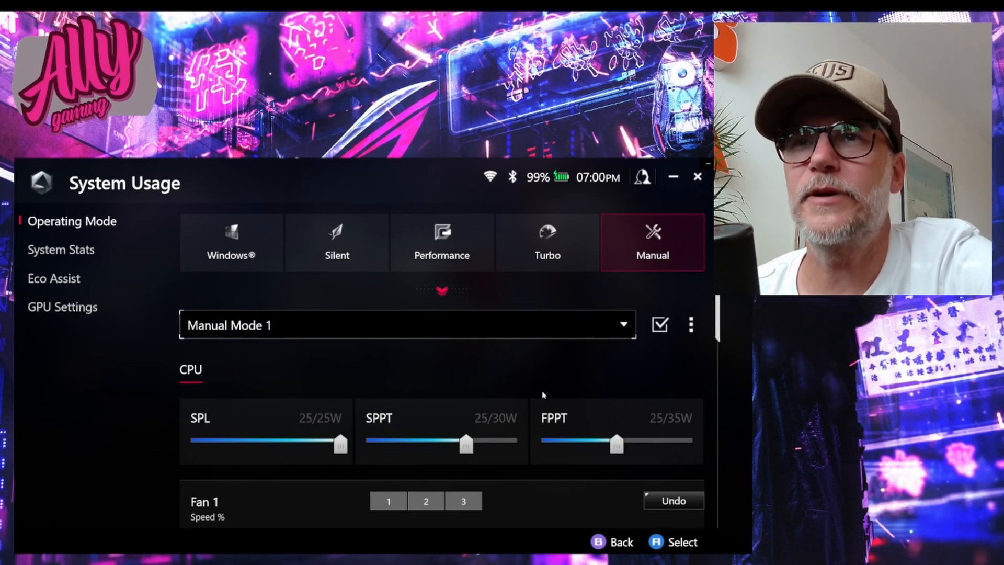
pyautogui.scroll(-3)
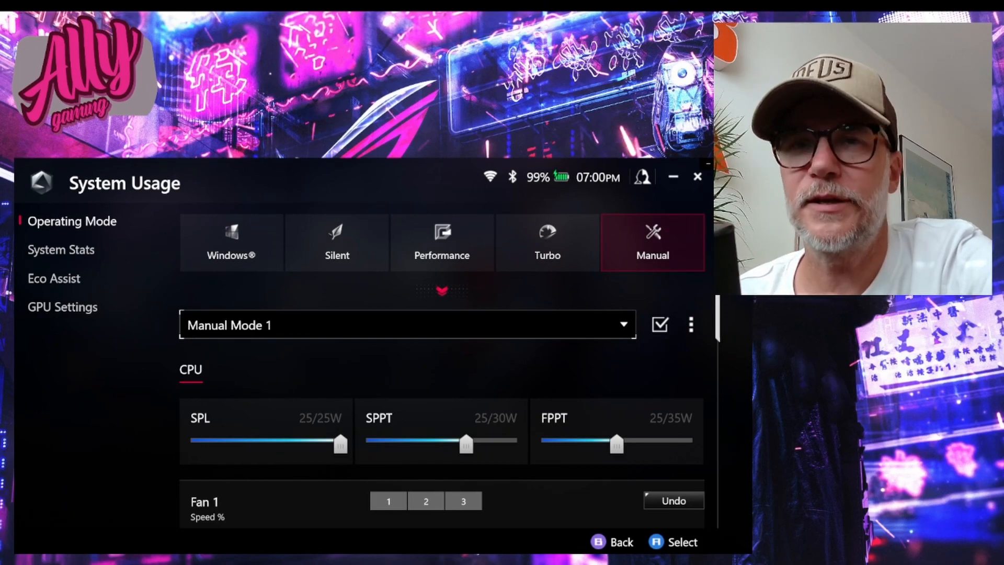
pyautogui.moveTo(614, 443); pyautogui.dragTo(653, 443)
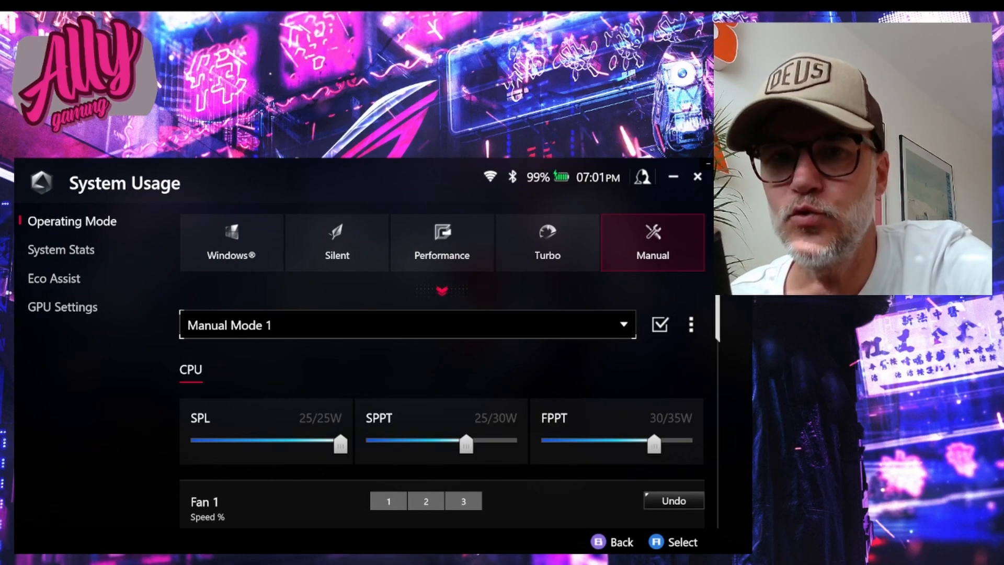
pyautogui.moveTo(653, 444)
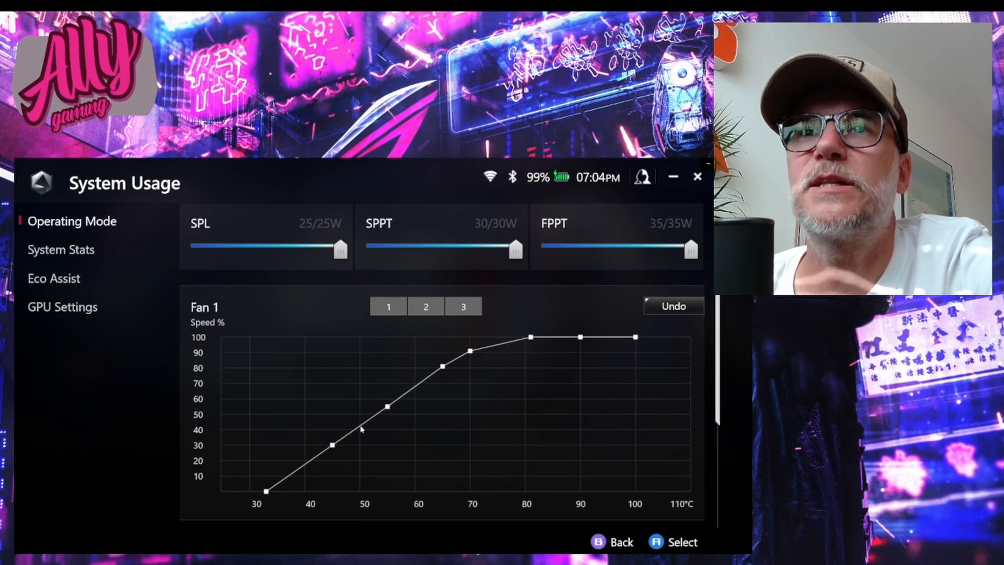
# Adjust Fan 1's low-temperature curve and move its 100% point from 80°C to 85°C
pyautogui.click(266, 490)
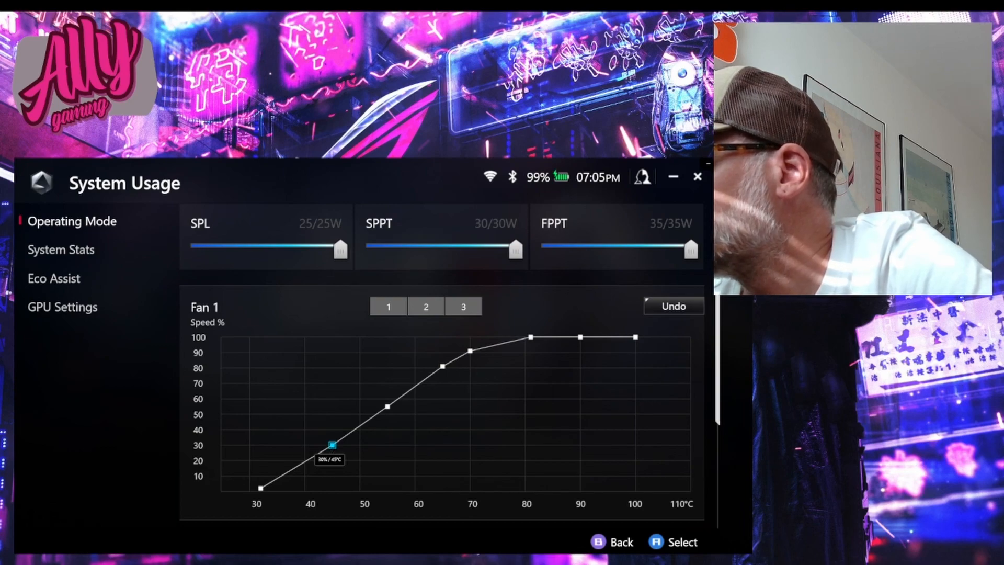
pyautogui.moveTo(329, 443); pyautogui.dragTo(386, 405)
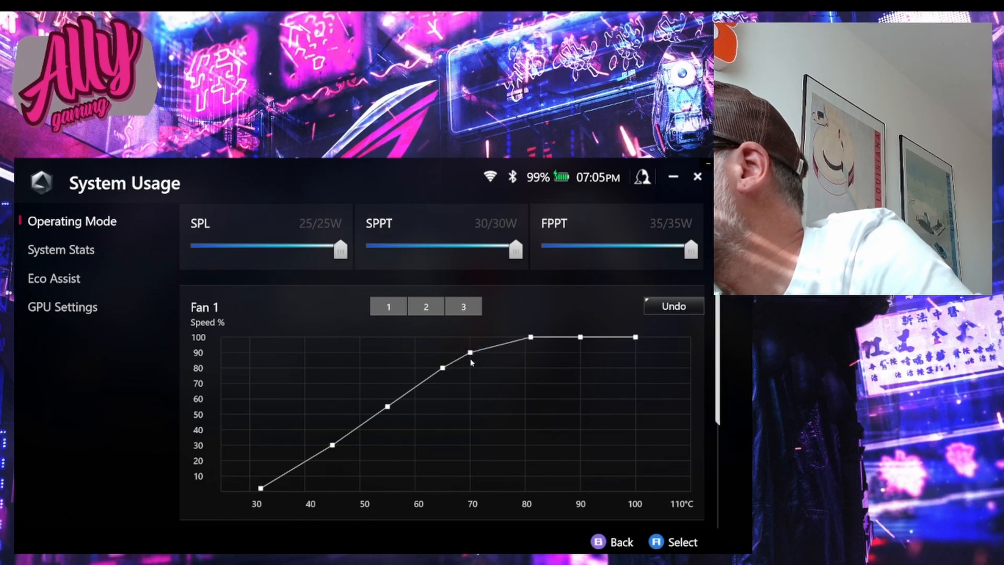
pyautogui.moveTo(530, 336)
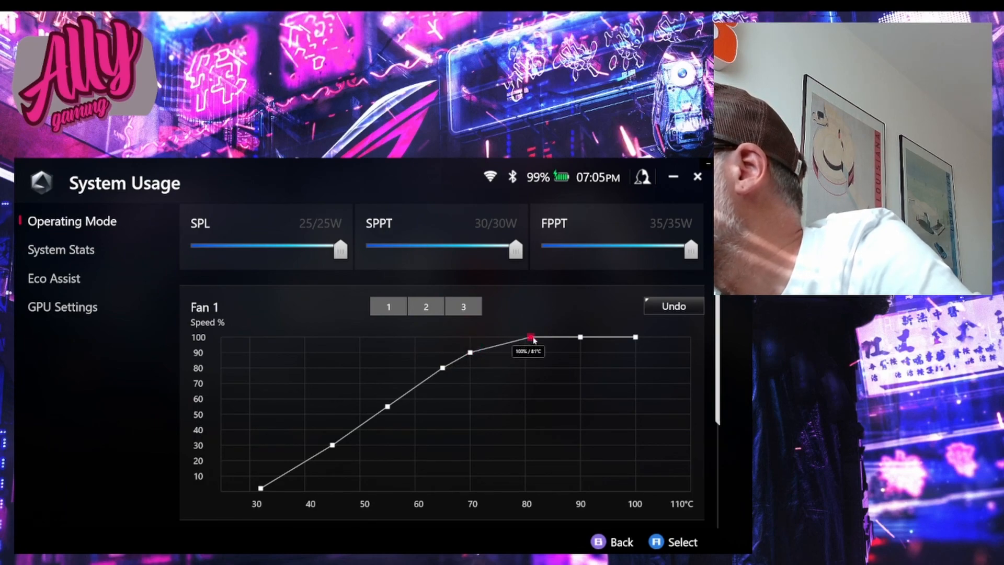
pyautogui.moveTo(531, 337); pyautogui.dragTo(546, 338)
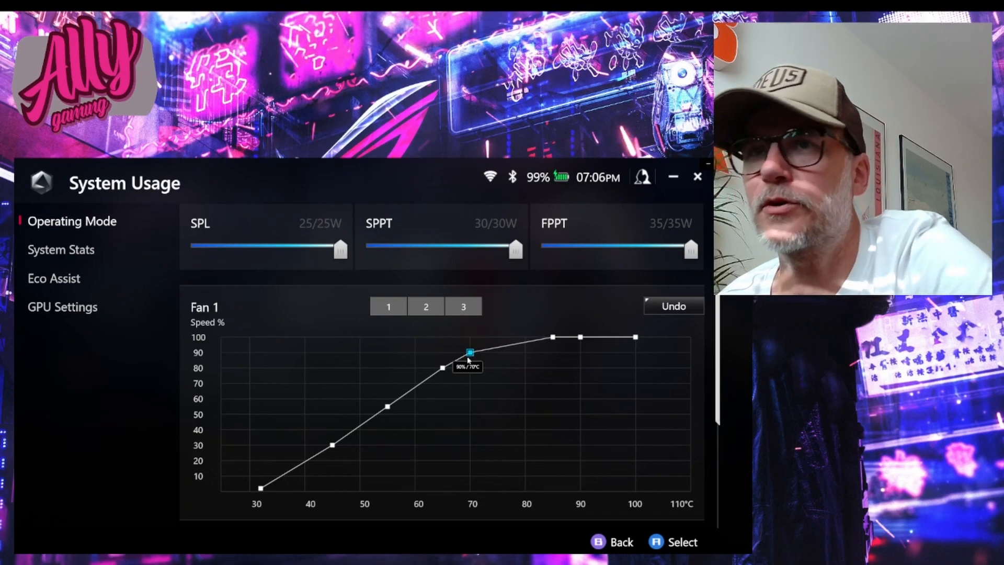
# Scroll through the fan graphs to reach Fan 1's 90% speed point near 75°C
pyautogui.scroll(-3)
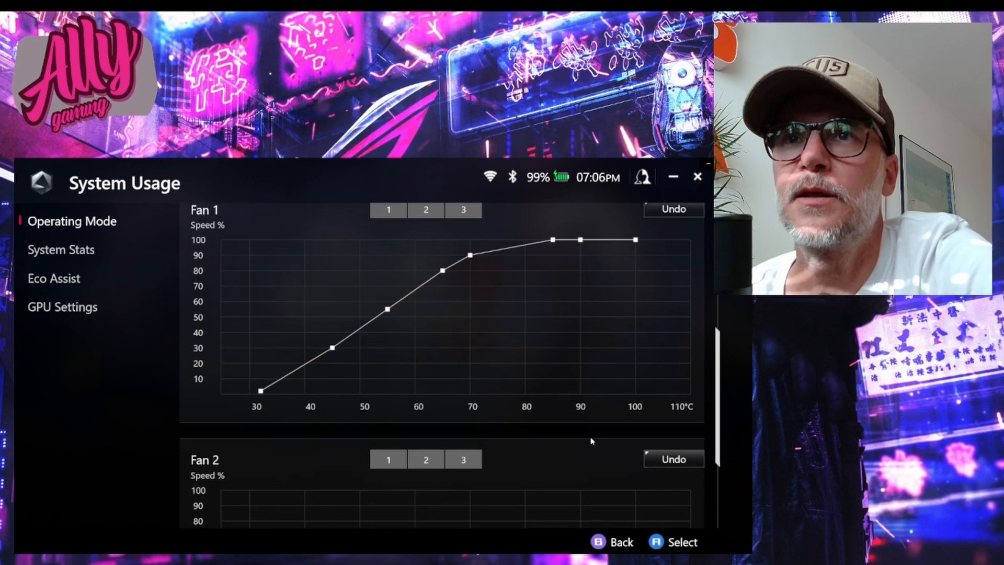
pyautogui.scroll(-3)
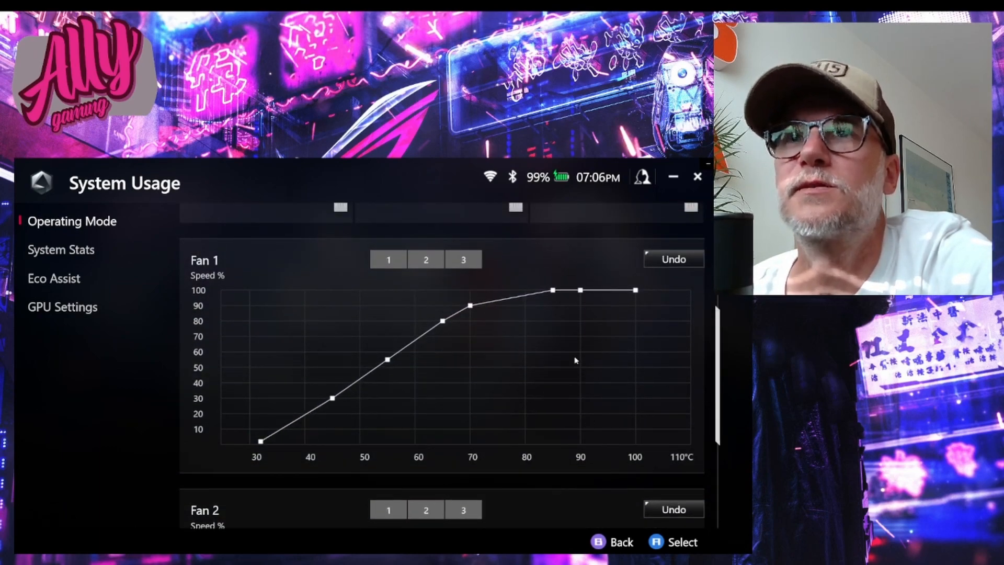
pyautogui.scroll(-3)
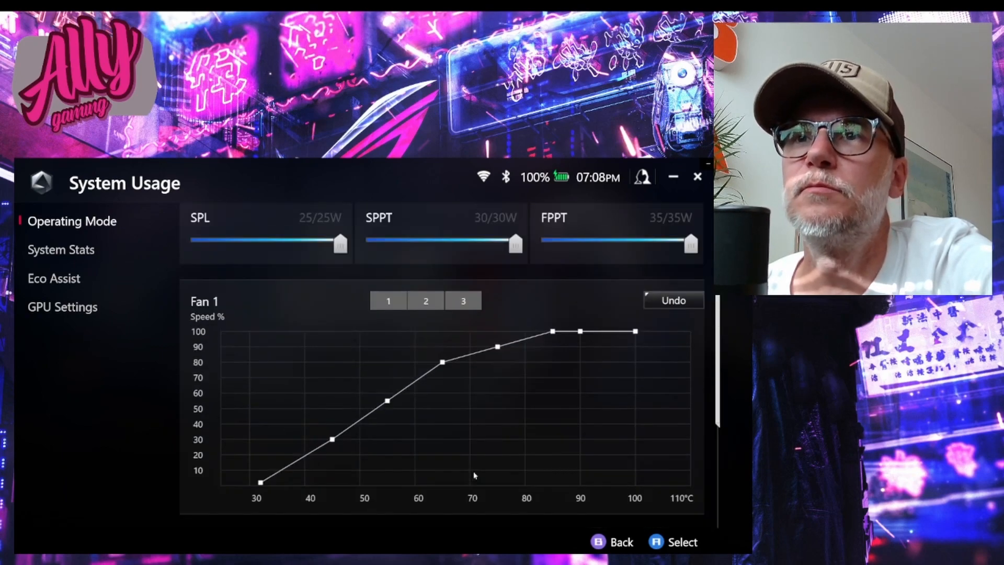
# Save Manual Mode 1 and accept the manual overclocking risk warning
pyautogui.click(651, 241)
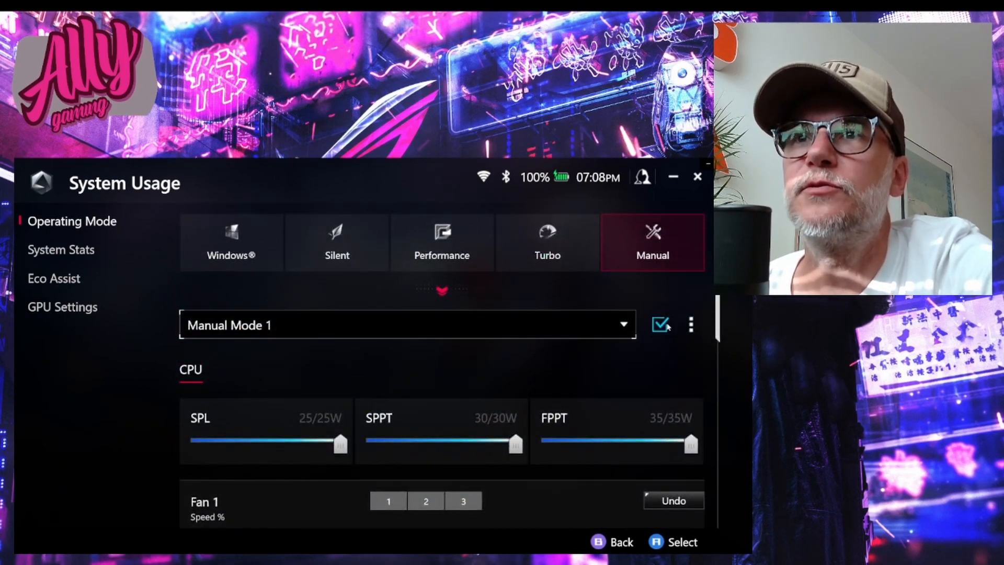
pyautogui.click(690, 324)
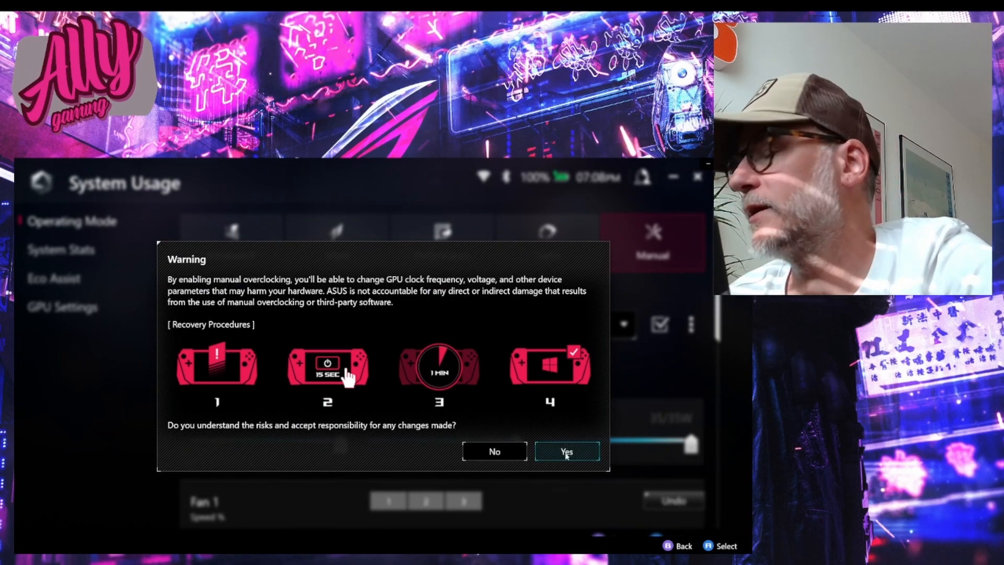
pyautogui.click(565, 451)
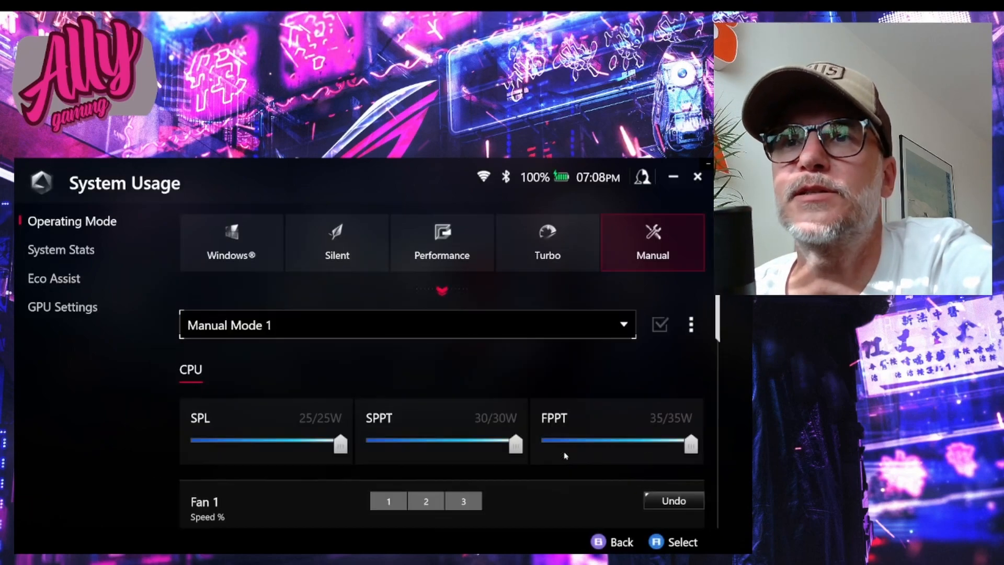
pyautogui.moveTo(468, 358)
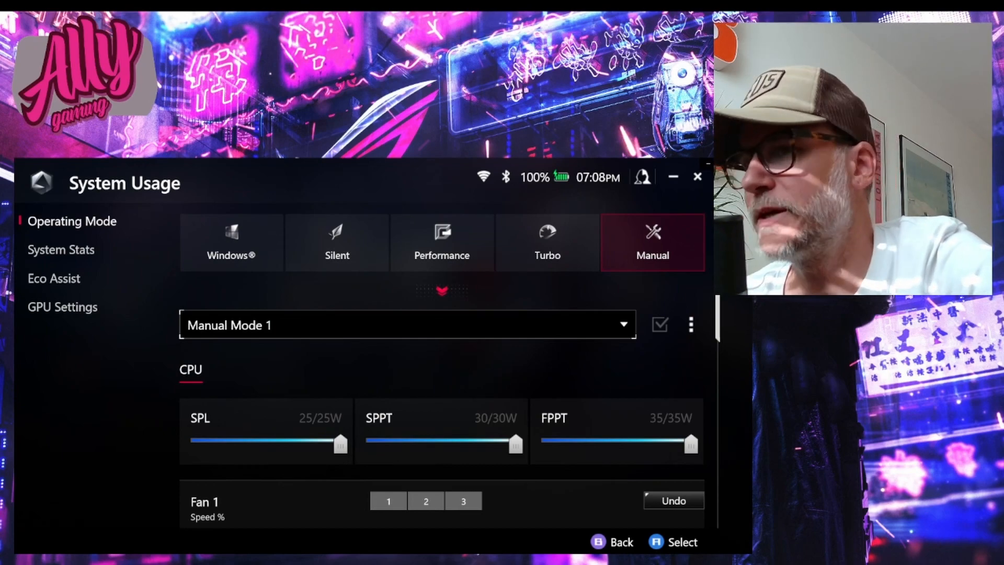
# Compare live System Stats against the manual mode settings and operating mode overview
pyautogui.click(60, 250)
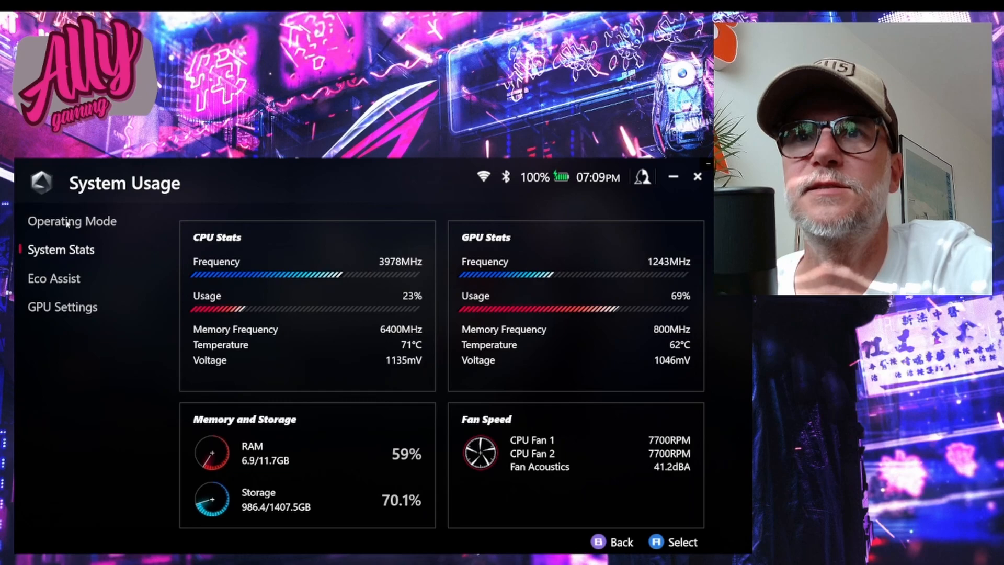
pyautogui.click(72, 220)
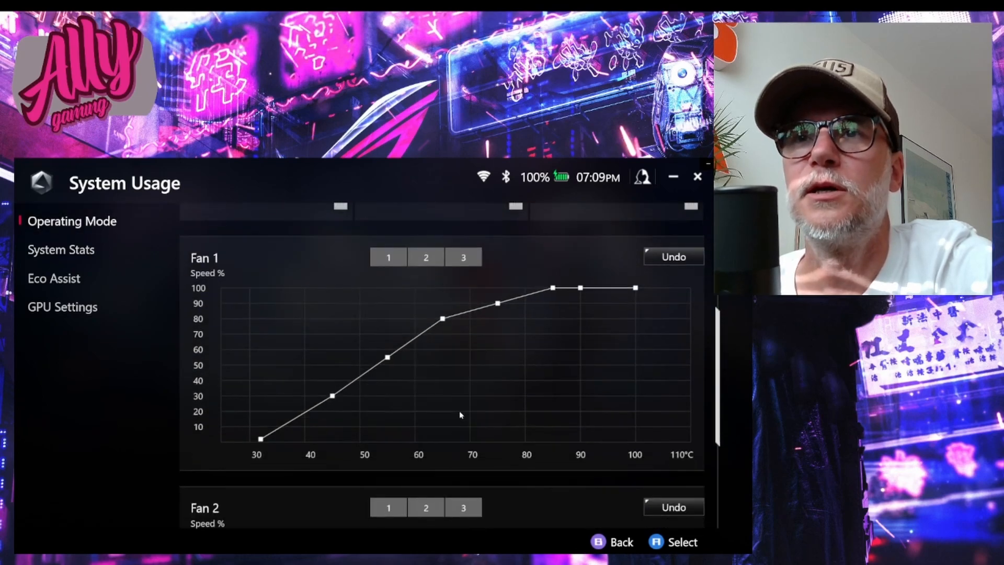
pyautogui.click(653, 242)
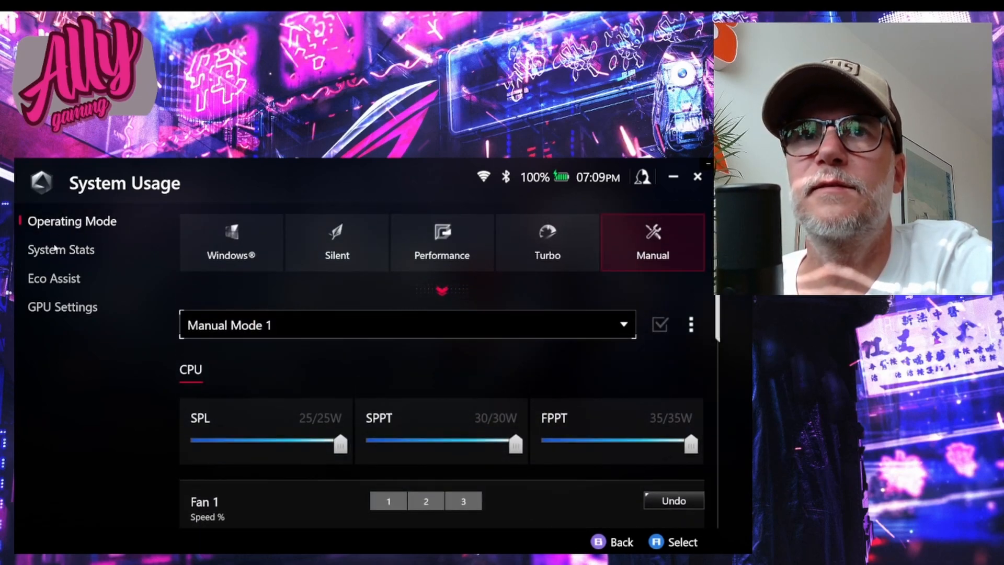
pyautogui.click(60, 249)
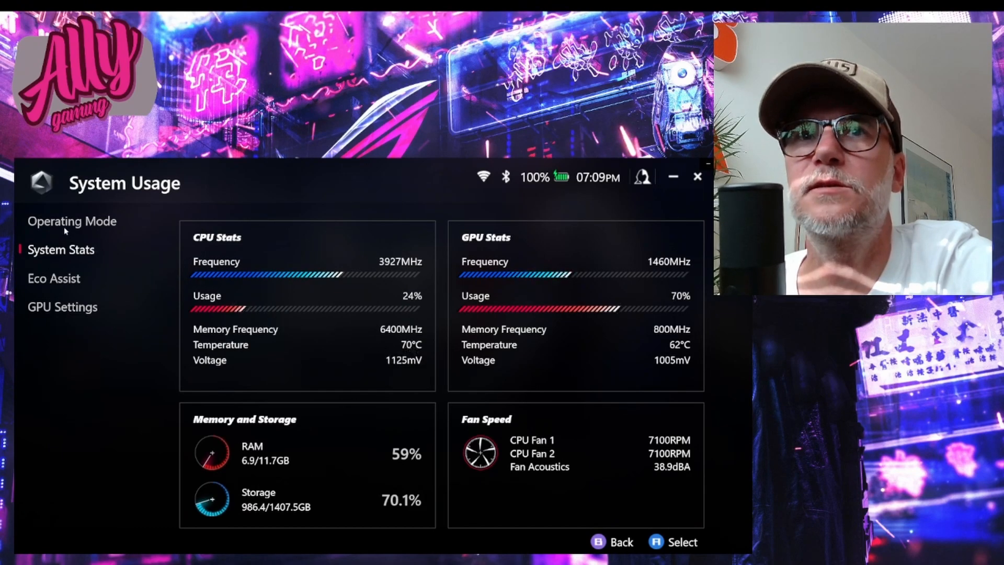
# Revisit the Fan 1 curve, then confirm about 7100 RPM fan speed in System Stats
pyautogui.click(72, 220)
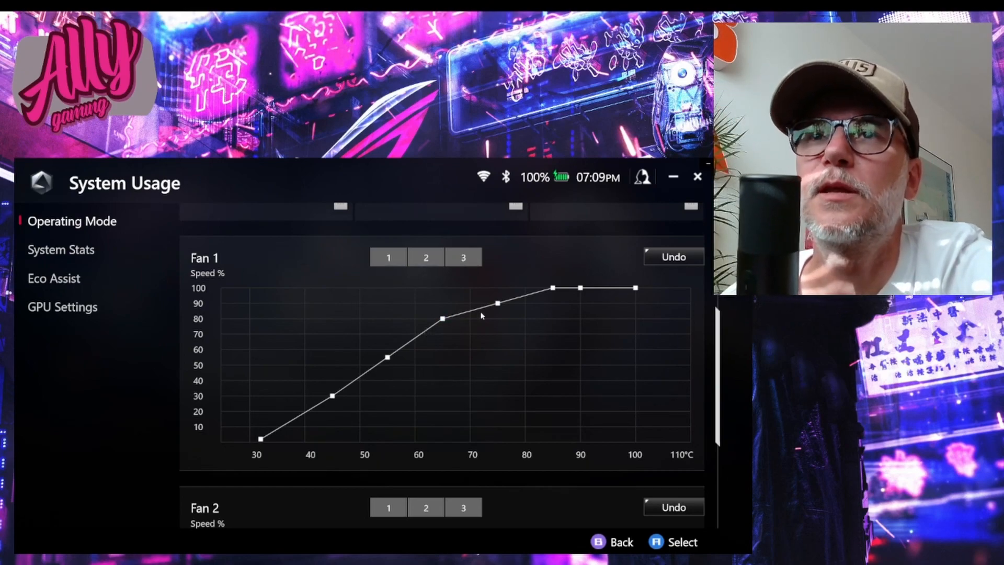
pyautogui.click(498, 302)
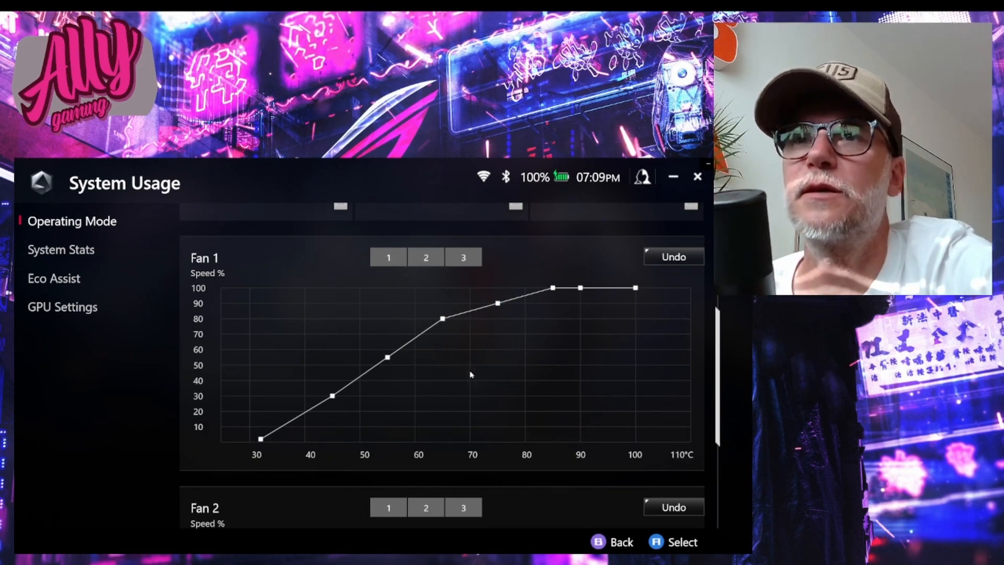
pyautogui.click(61, 249)
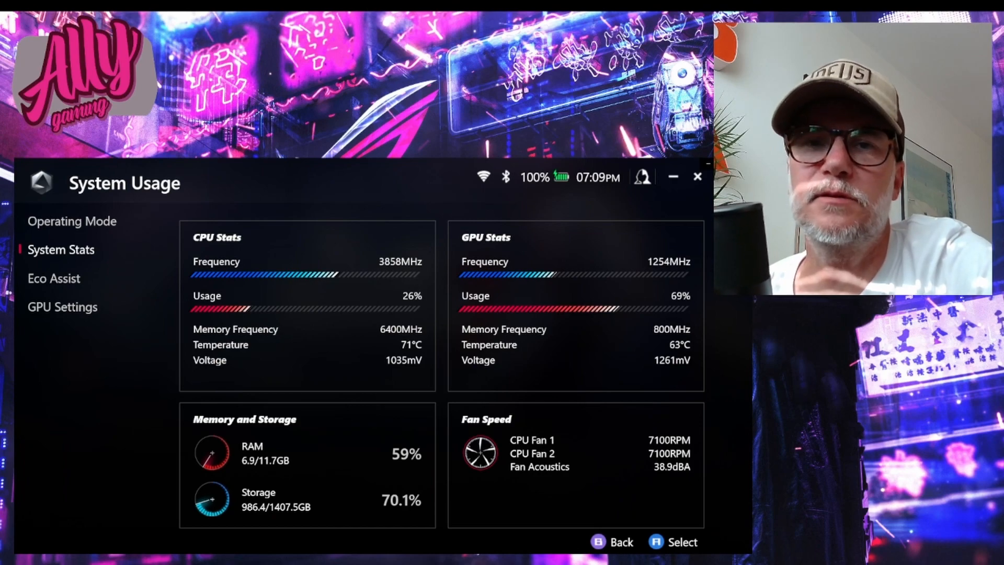